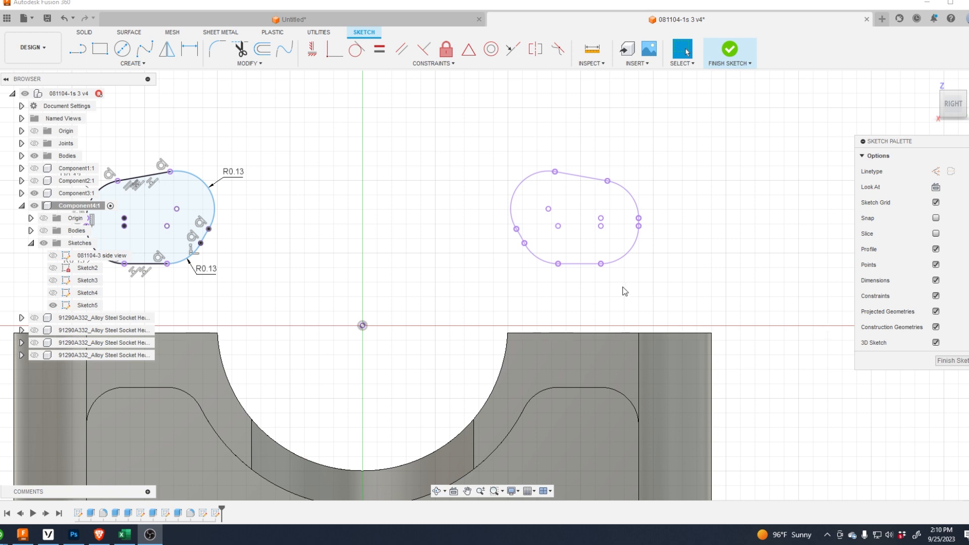
{"action": "mouse_move", "coordinate": [539, 188]}
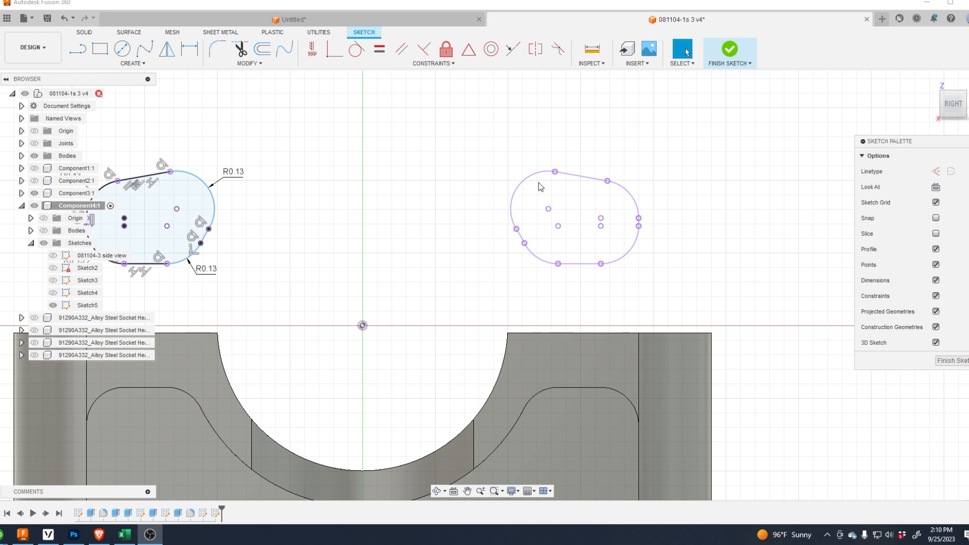
{"action": "mouse_move", "coordinate": [533, 241]}
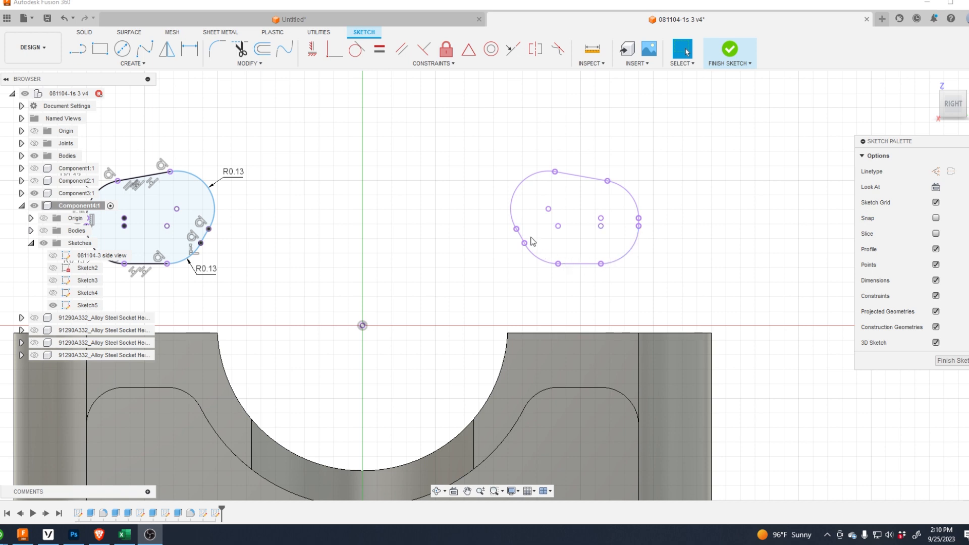
{"action": "mouse_move", "coordinate": [458, 198]}
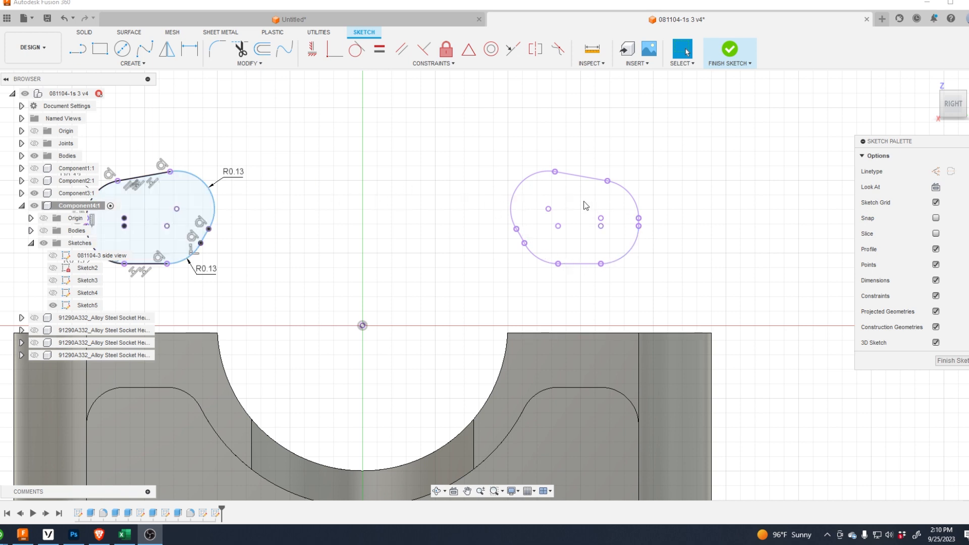
{"action": "mouse_move", "coordinate": [572, 210]}
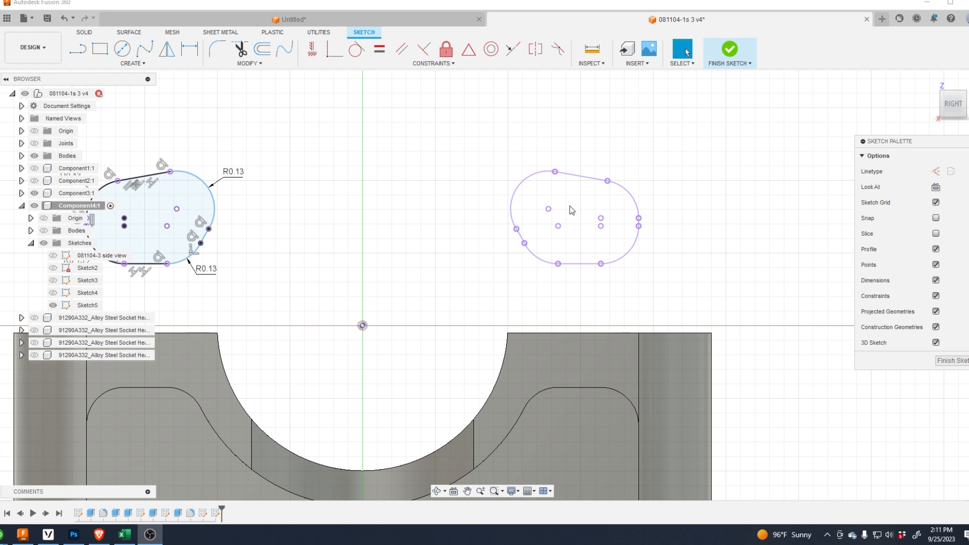
{"action": "mouse_move", "coordinate": [488, 207]}
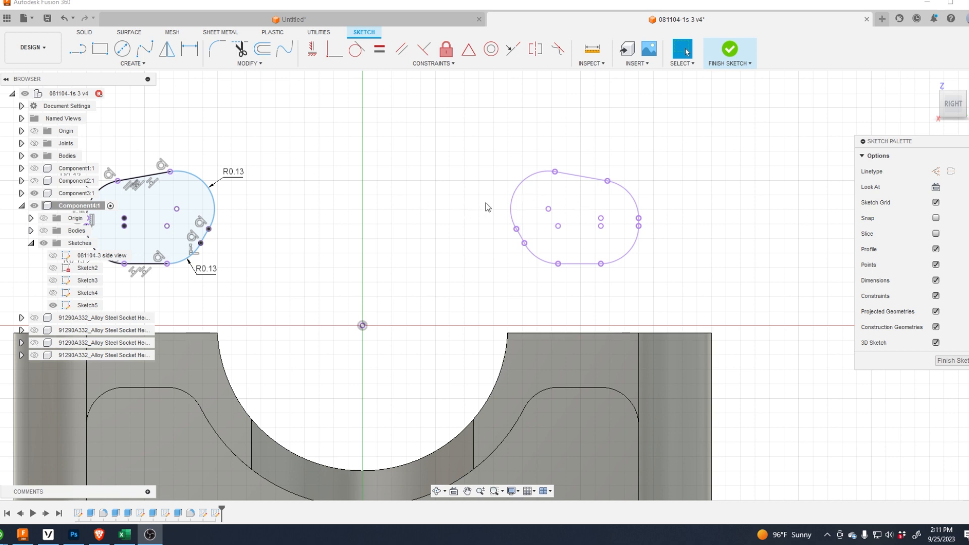
{"action": "mouse_move", "coordinate": [682, 186]}
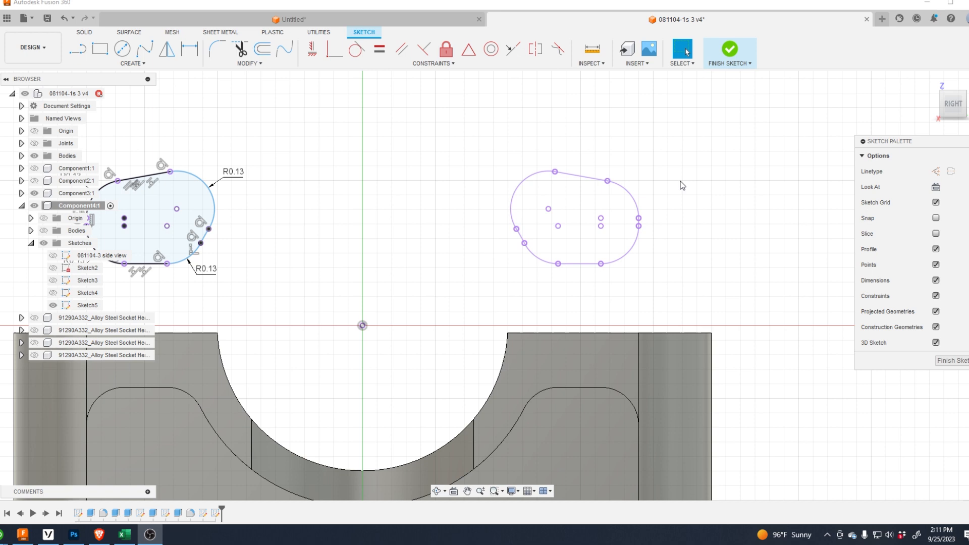
{"action": "mouse_move", "coordinate": [702, 188]}
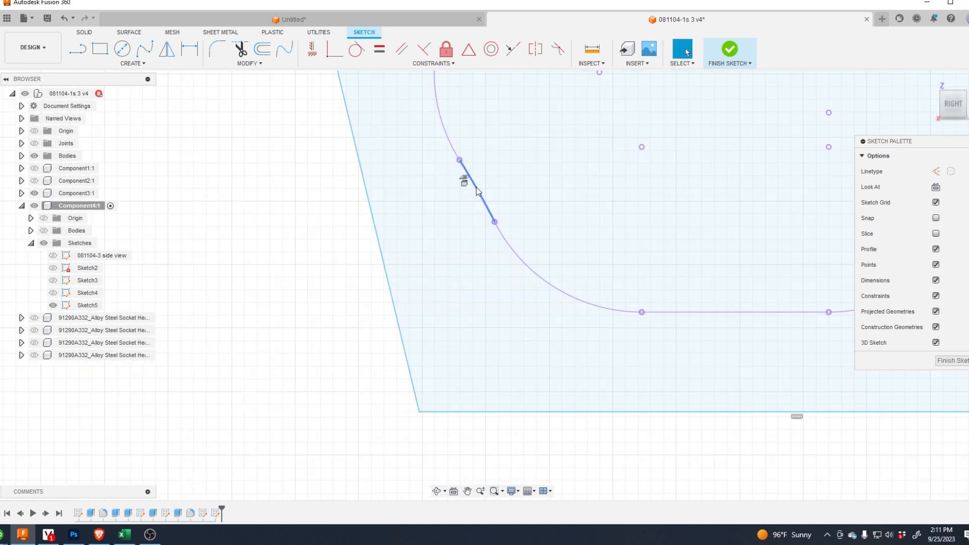
- Remove the short stray line sitting on the lower-left arc
{"action": "right_click", "coordinate": [474, 192]}
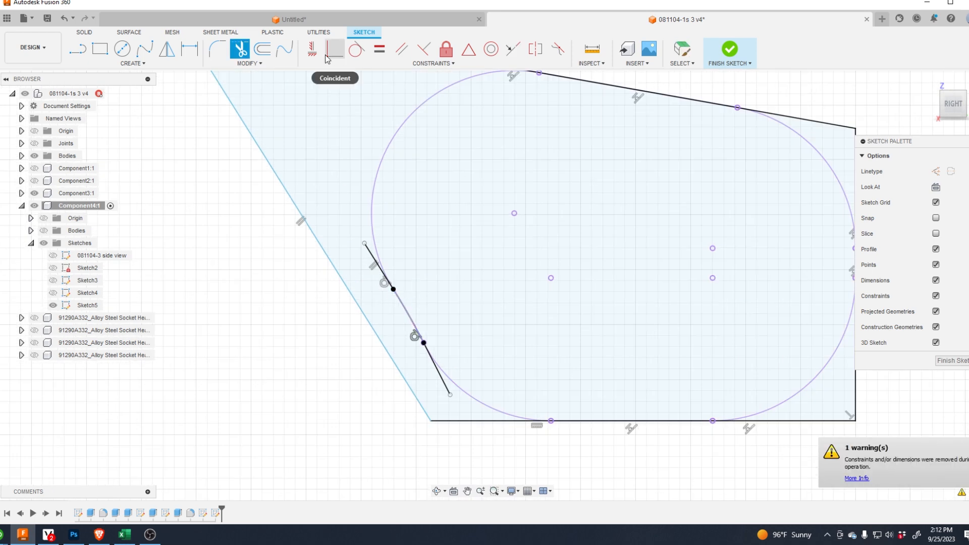
{"action": "mouse_move", "coordinate": [423, 53]}
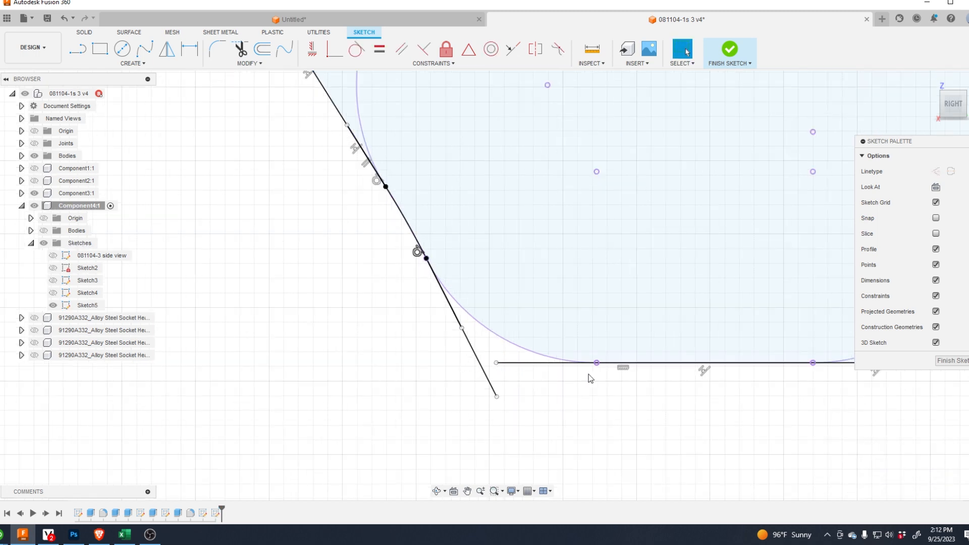
- Draw both end arcs at R0.13 to close the outline and finish the sketch
{"action": "left_click", "coordinate": [88, 305]}
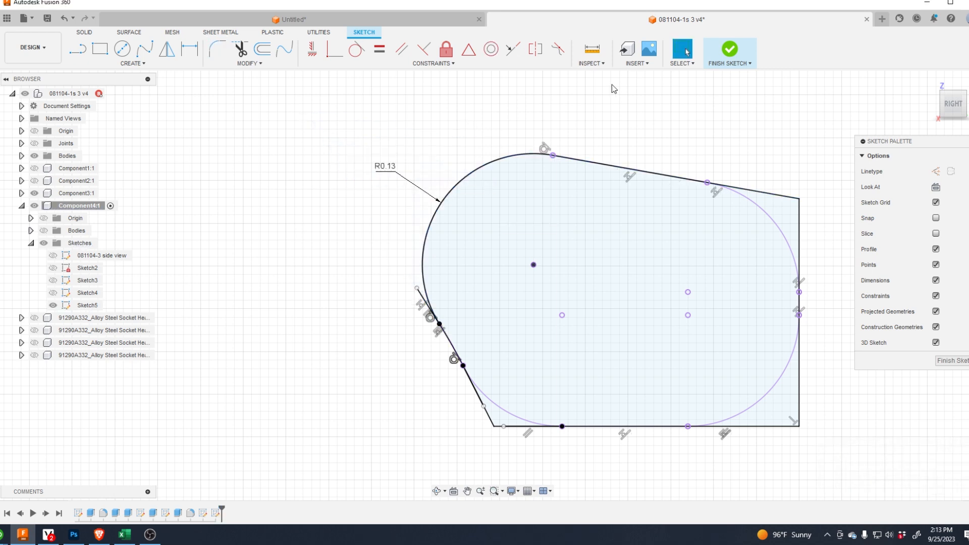
{"action": "left_click", "coordinate": [758, 204]}
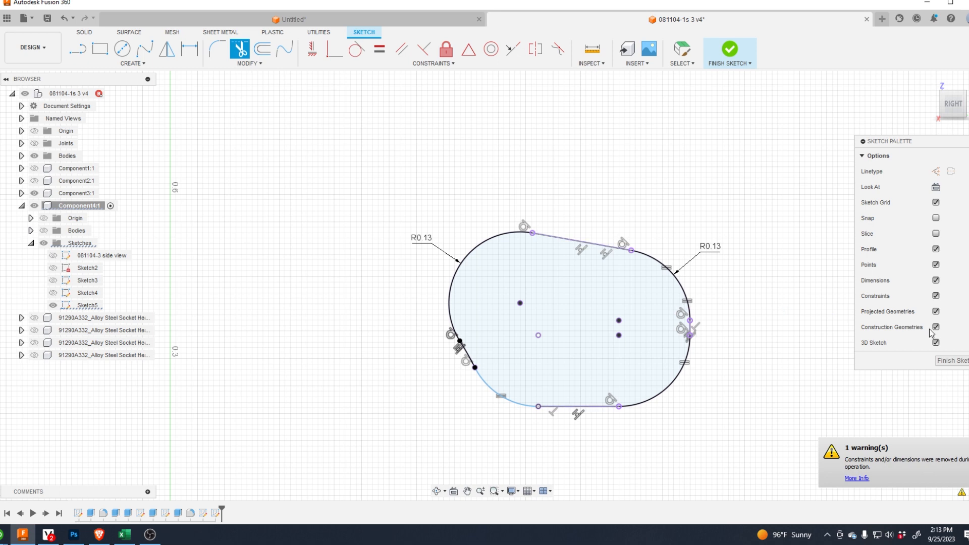
{"action": "left_click", "coordinate": [729, 48]}
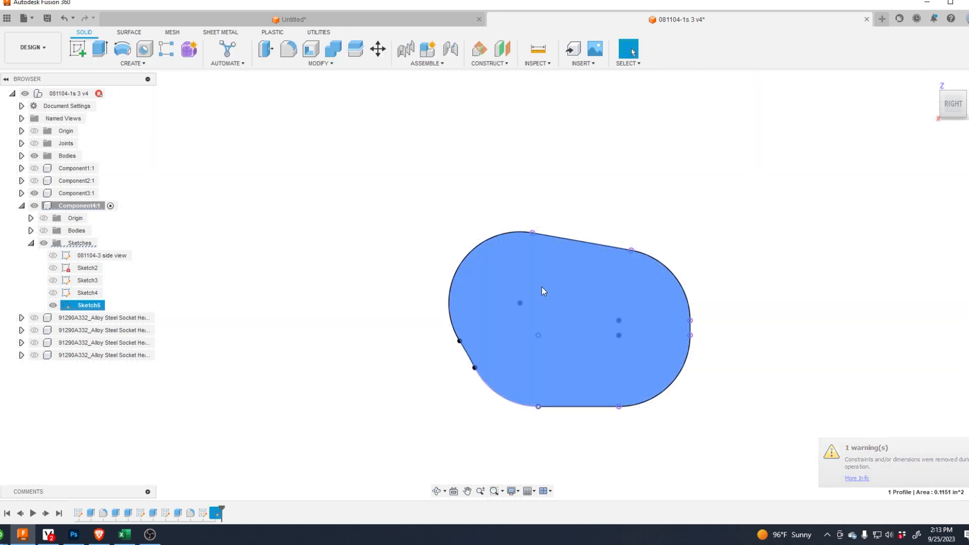